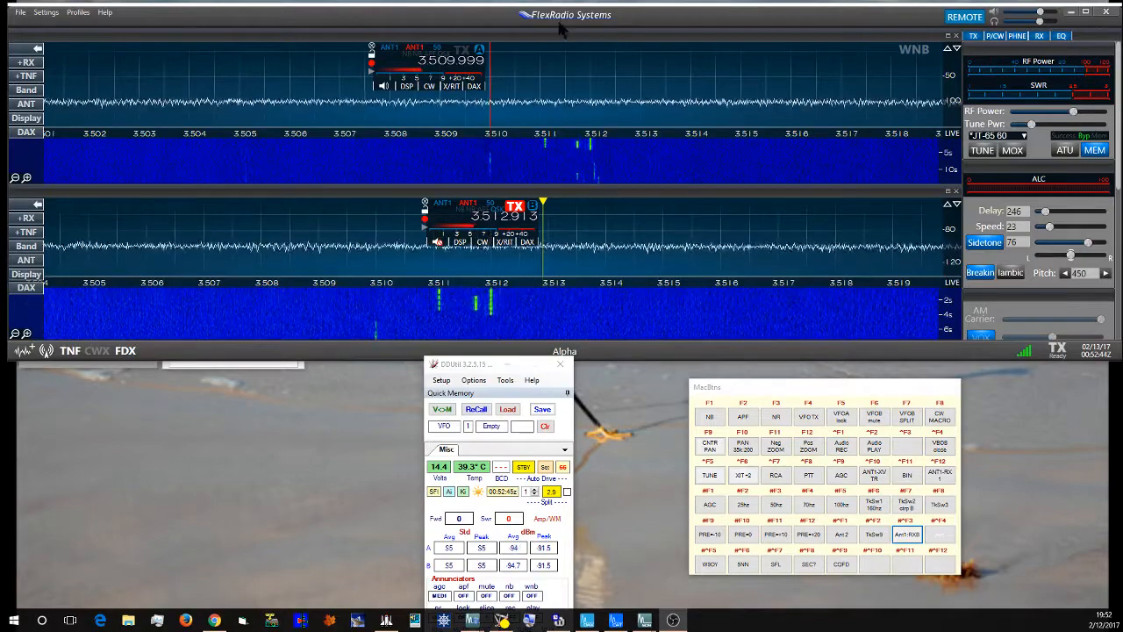
pyautogui.moveTo(356, 478)
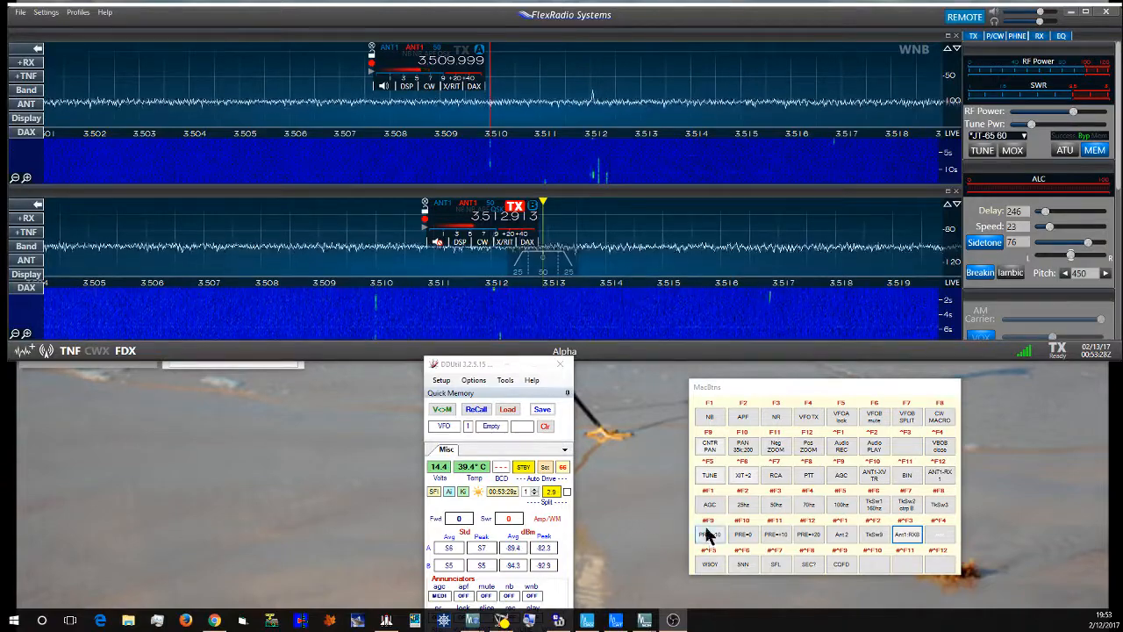
# Put slice A on the RX B antenna input, then show Chrome's eHam.net W6LVP loop review.
pyautogui.click(907, 534)
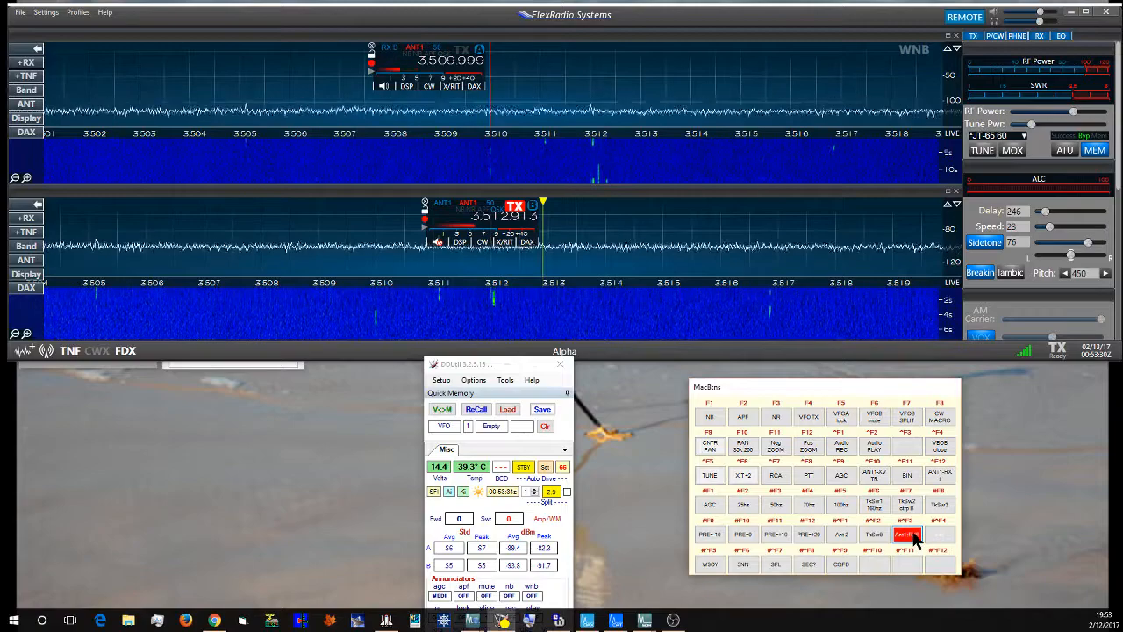
pyautogui.click(907, 534)
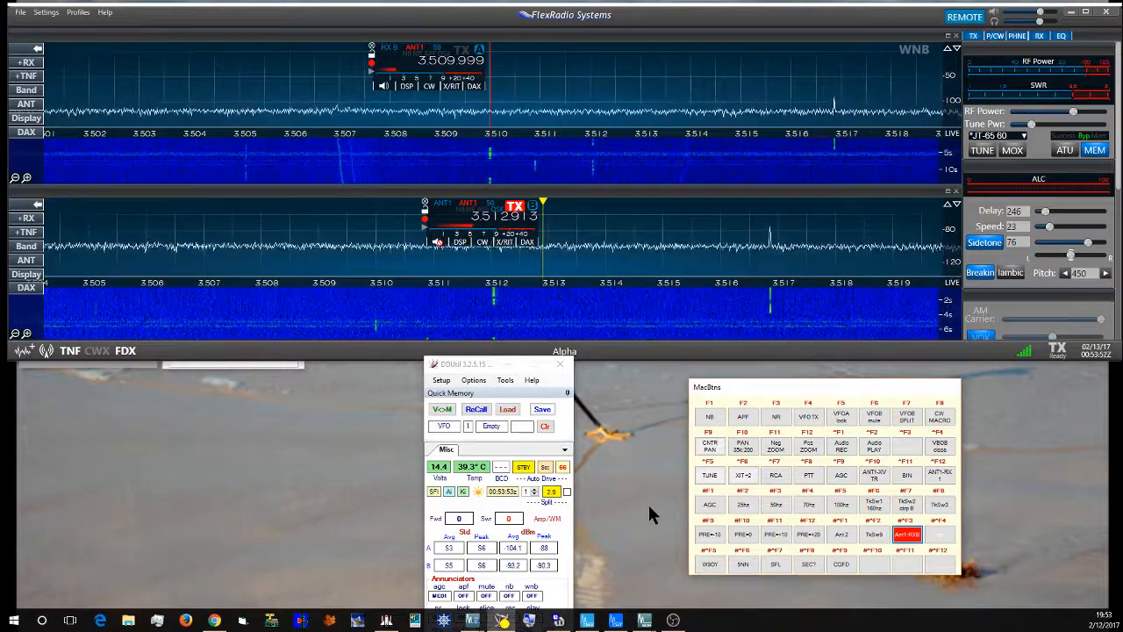
pyautogui.moveTo(592, 596)
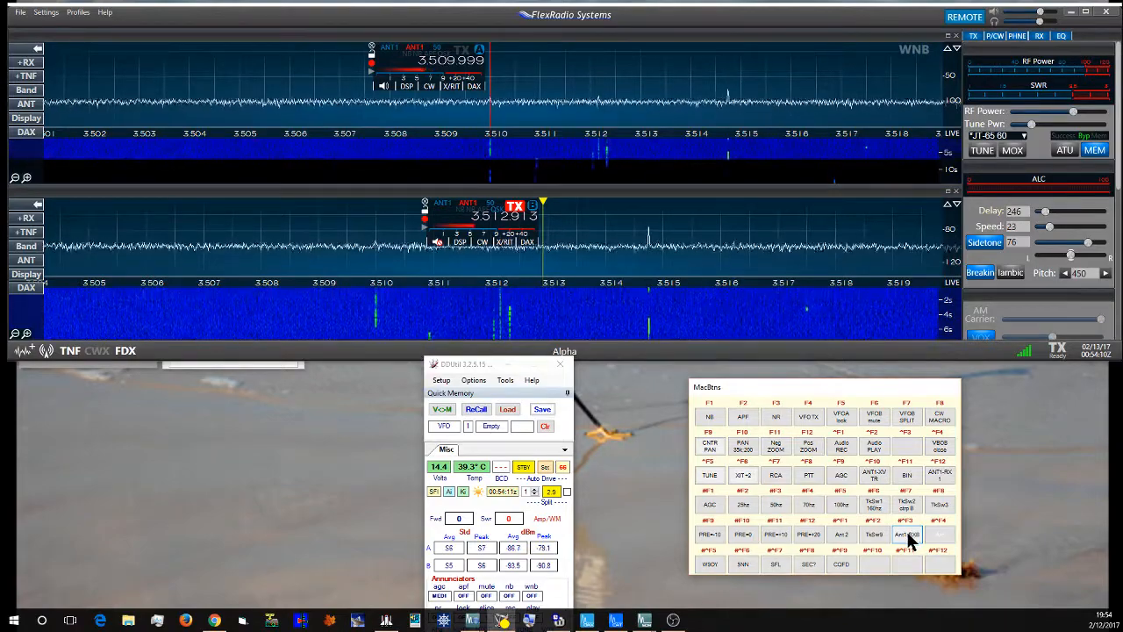
pyautogui.click(906, 534)
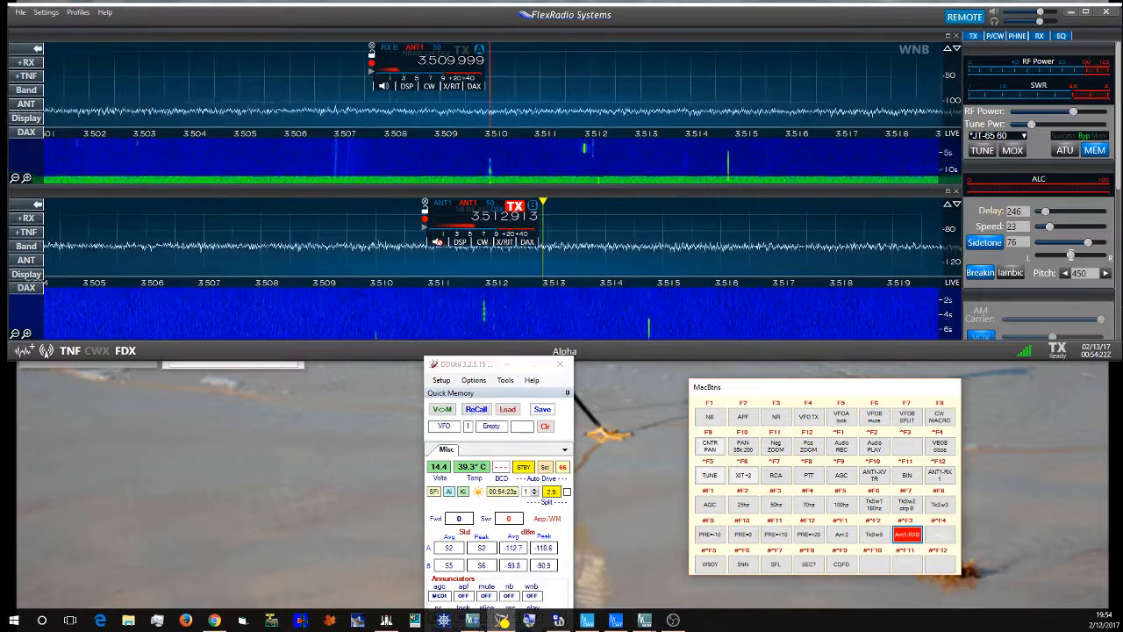
pyautogui.moveTo(215, 621)
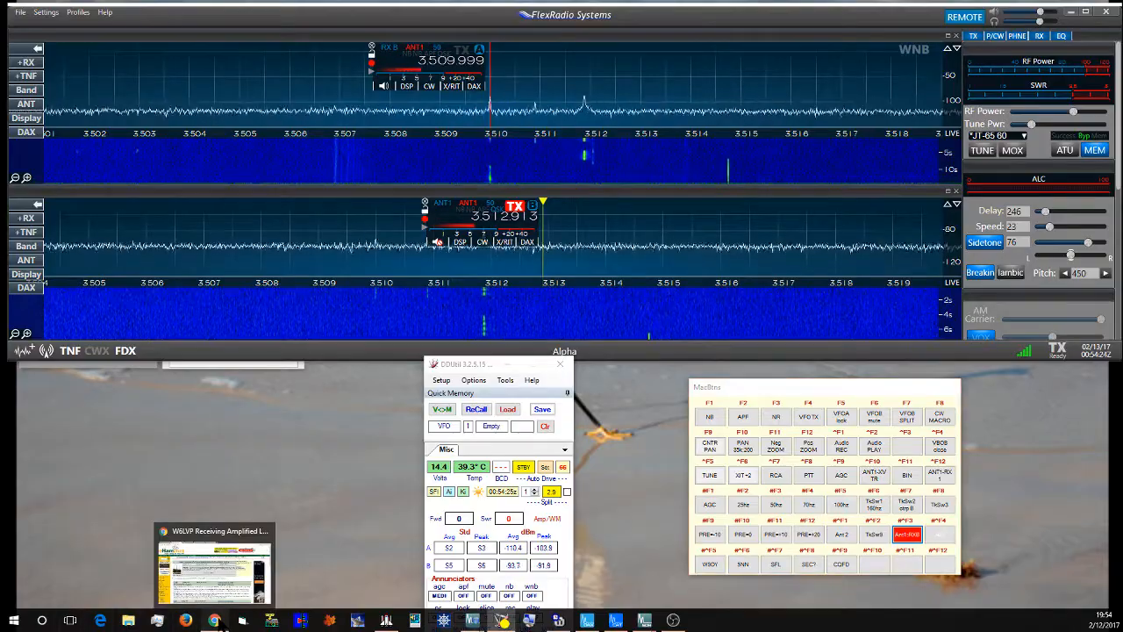
pyautogui.click(215, 561)
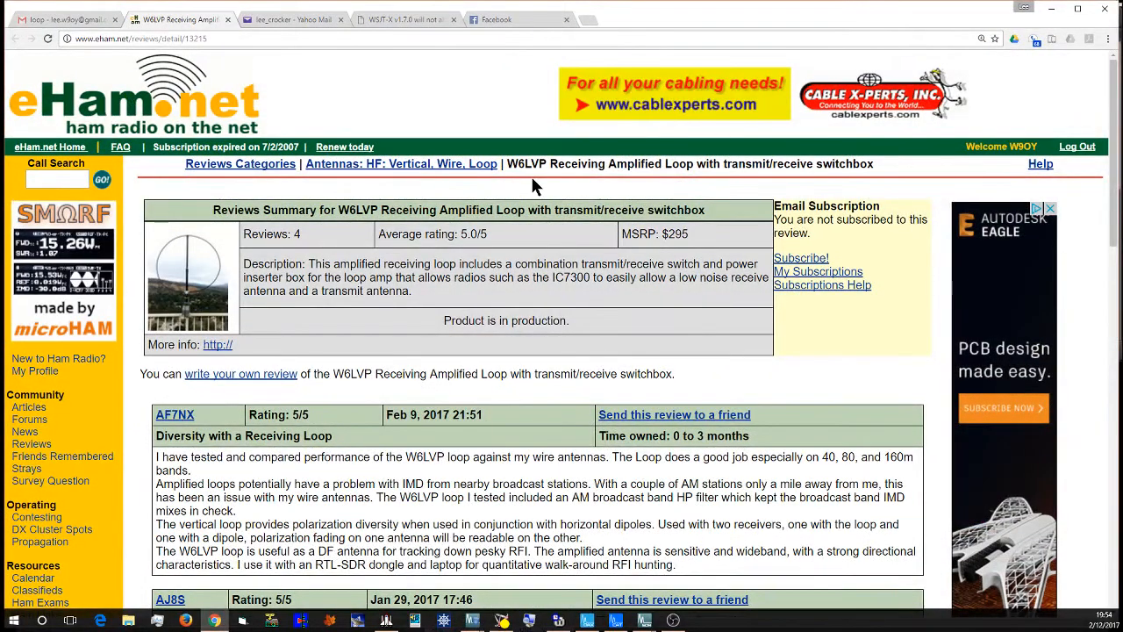